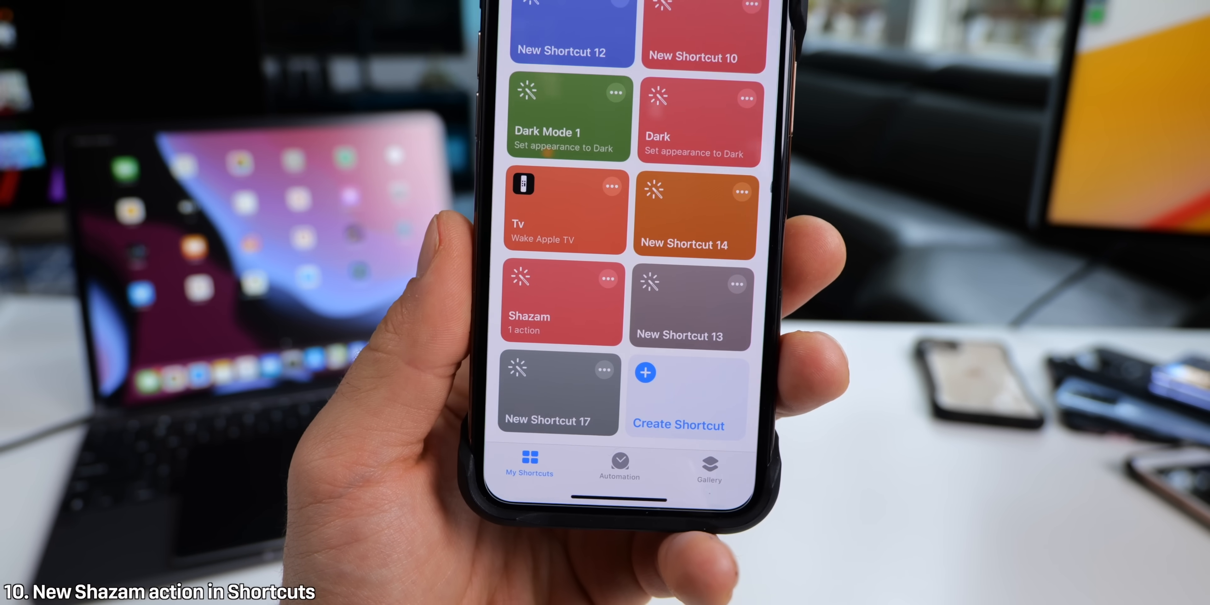
# Leave the My Shortcuts grid and land in Mail's Inbox with its two messages
pyautogui.click(562, 302)
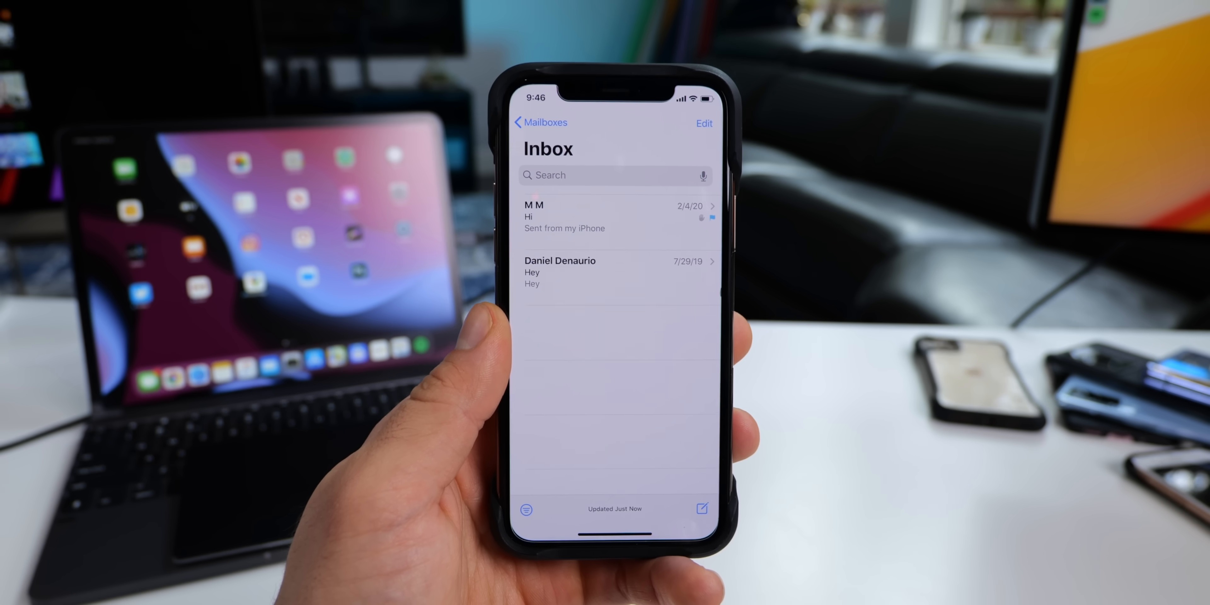
pyautogui.click(610, 210)
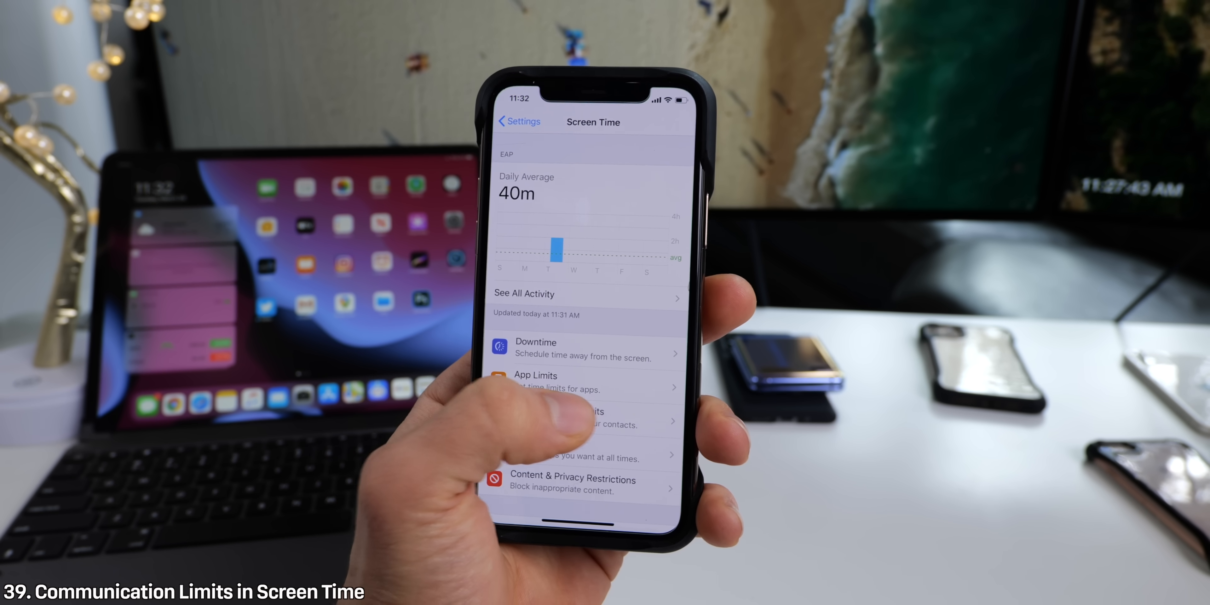
# Enter the Communication Limits settings beneath the 40m daily-average Screen Time summary
pyautogui.click(564, 420)
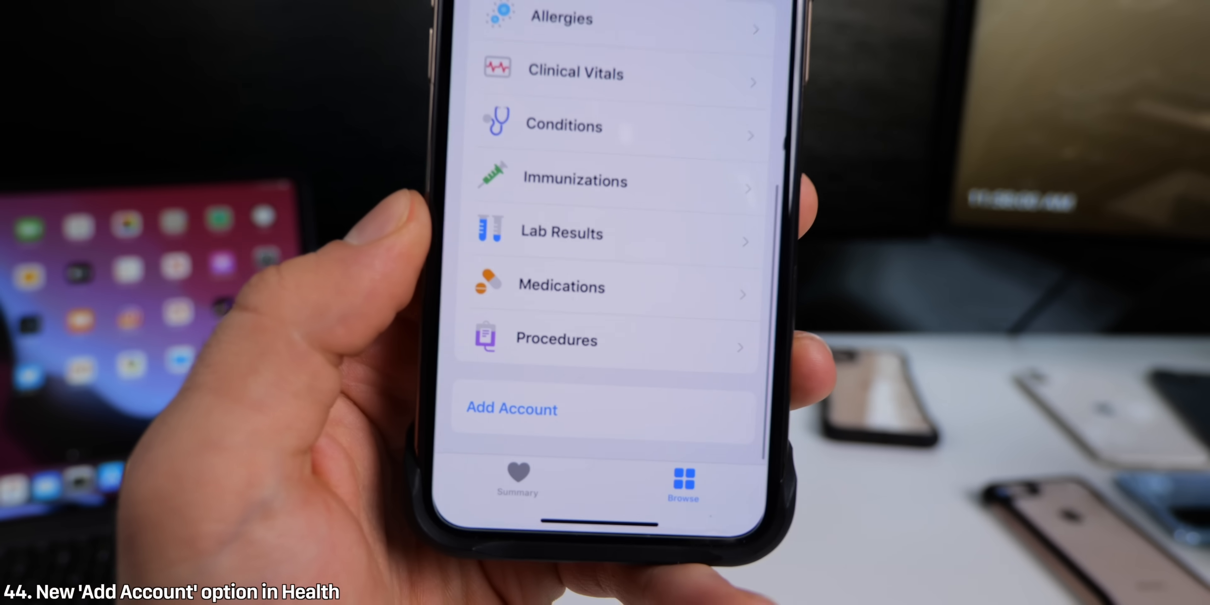
# Add a health records account from Health's Browse list, reaching the hospital search with its location prompt
pyautogui.click(511, 408)
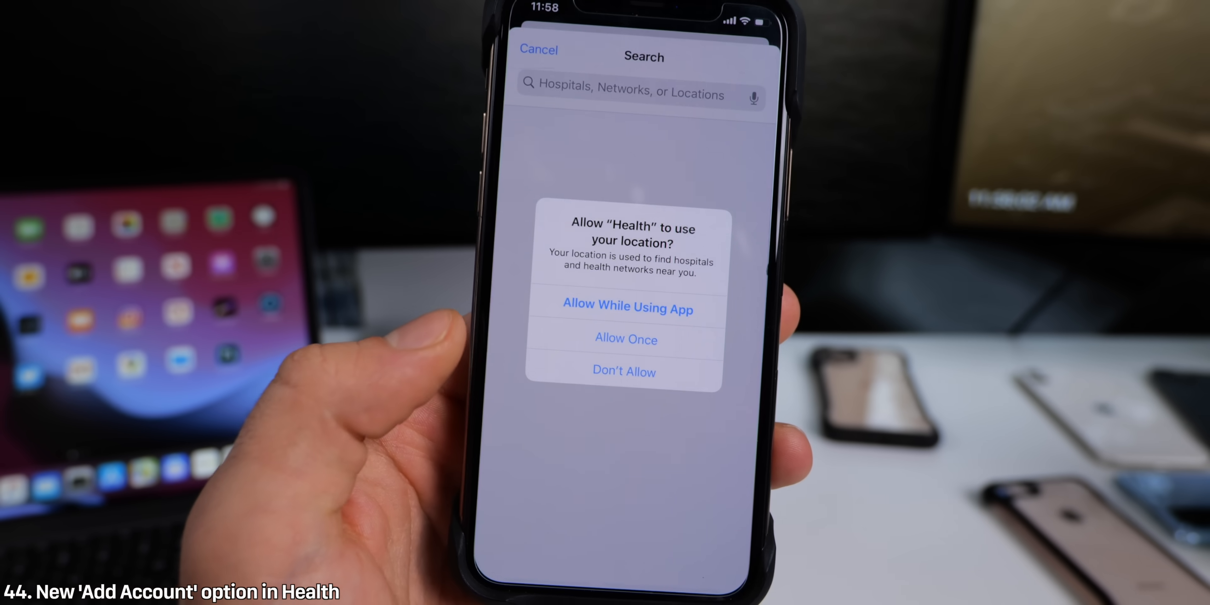